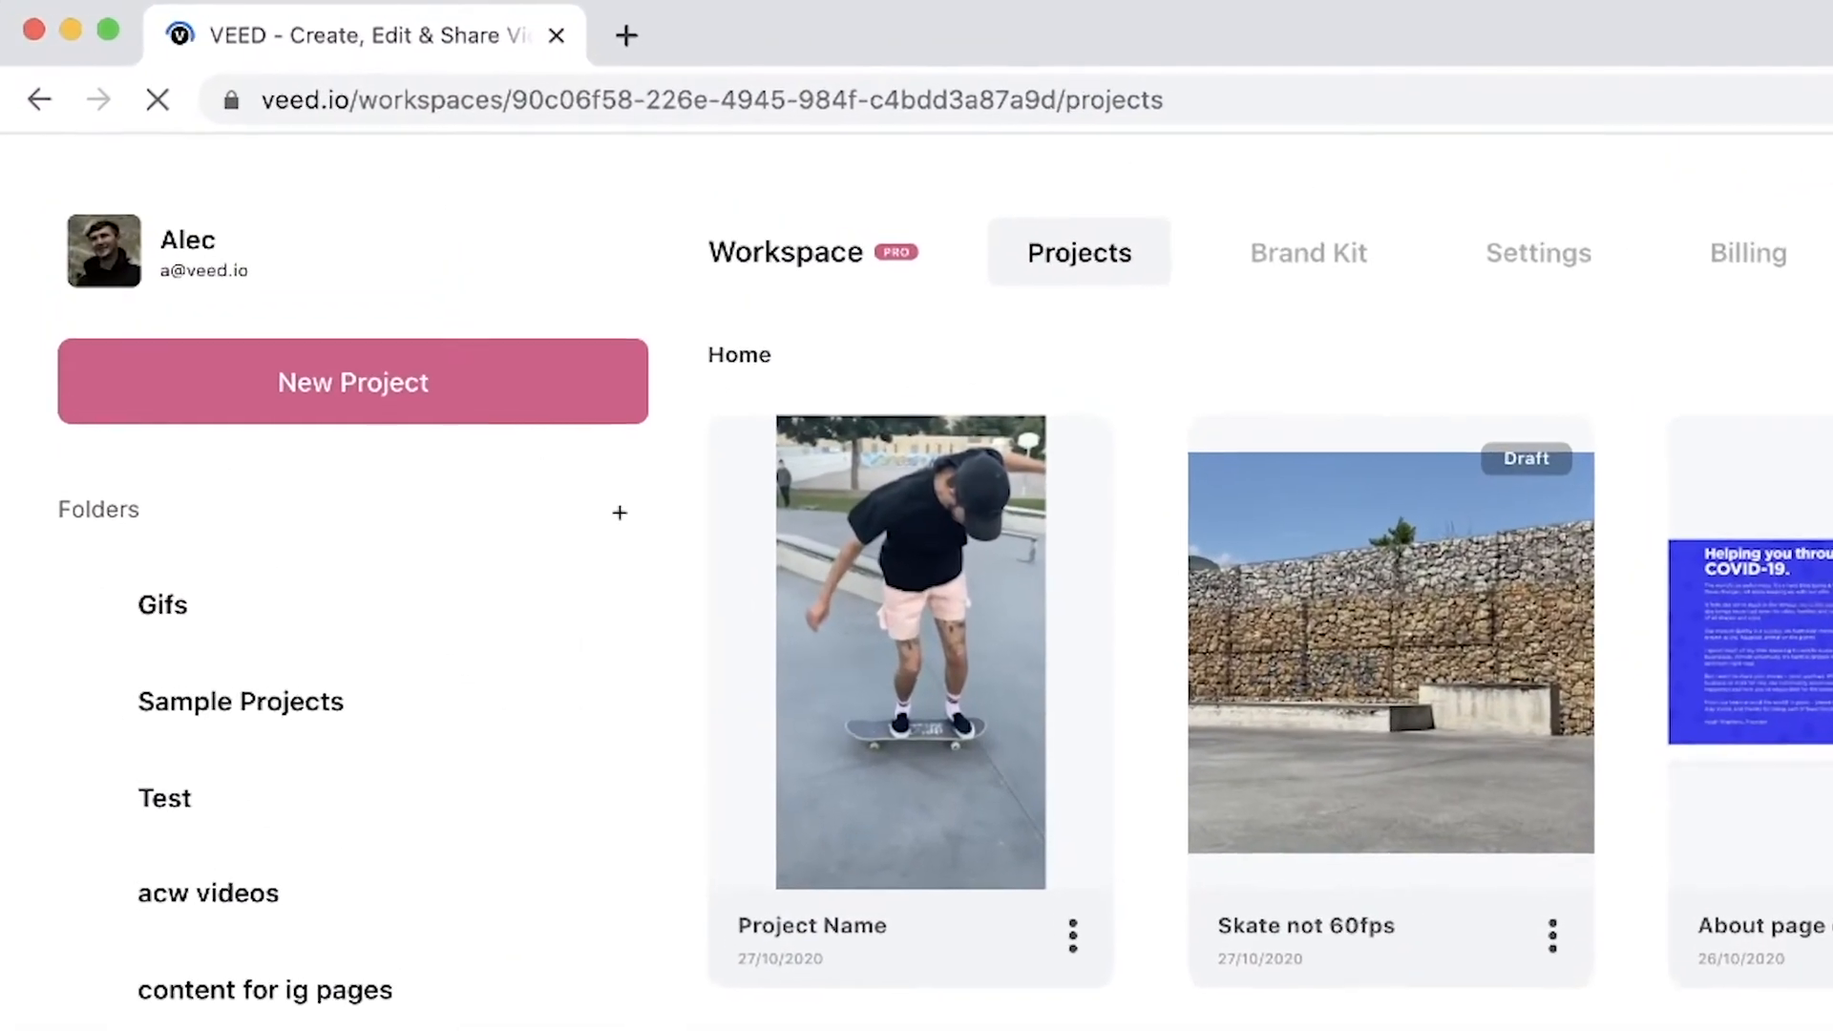
- Create a new VEED project from the Workspace Projects page
left_click(908, 652)
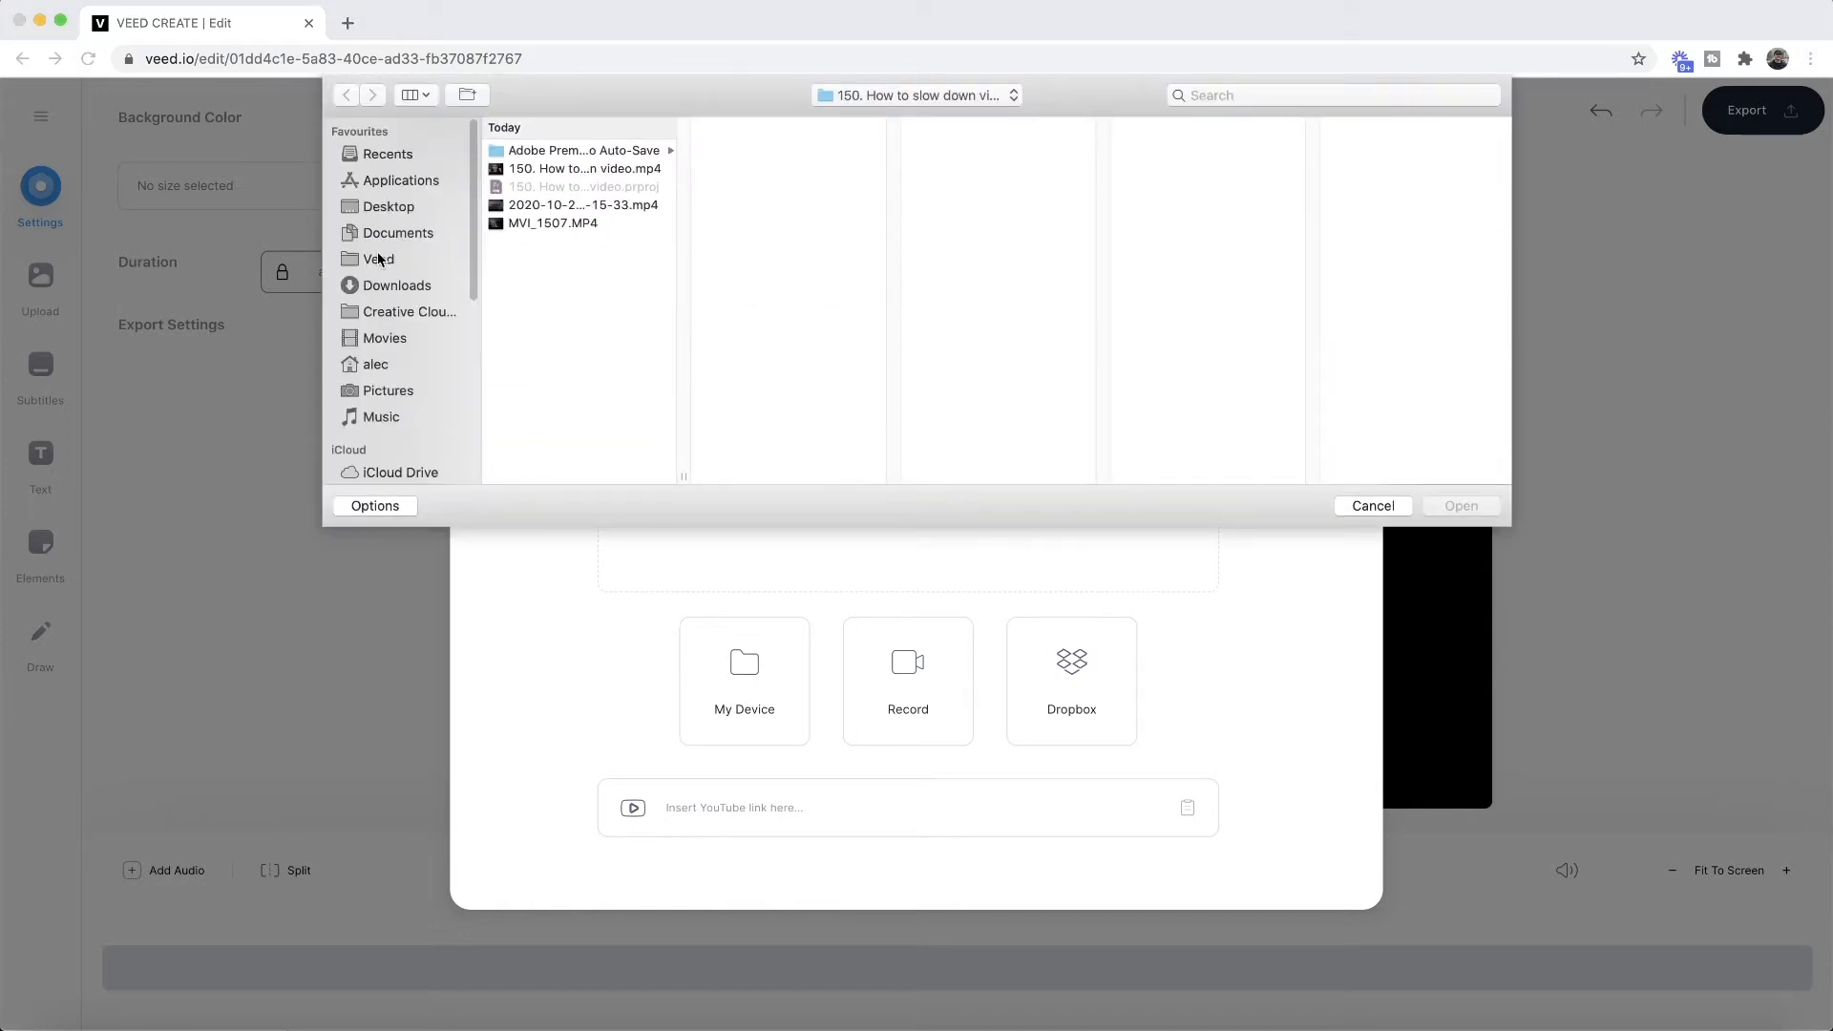
- Upload Skate GIF.gif from the Veed > Test Clips & SFX folder
left_click(378, 258)
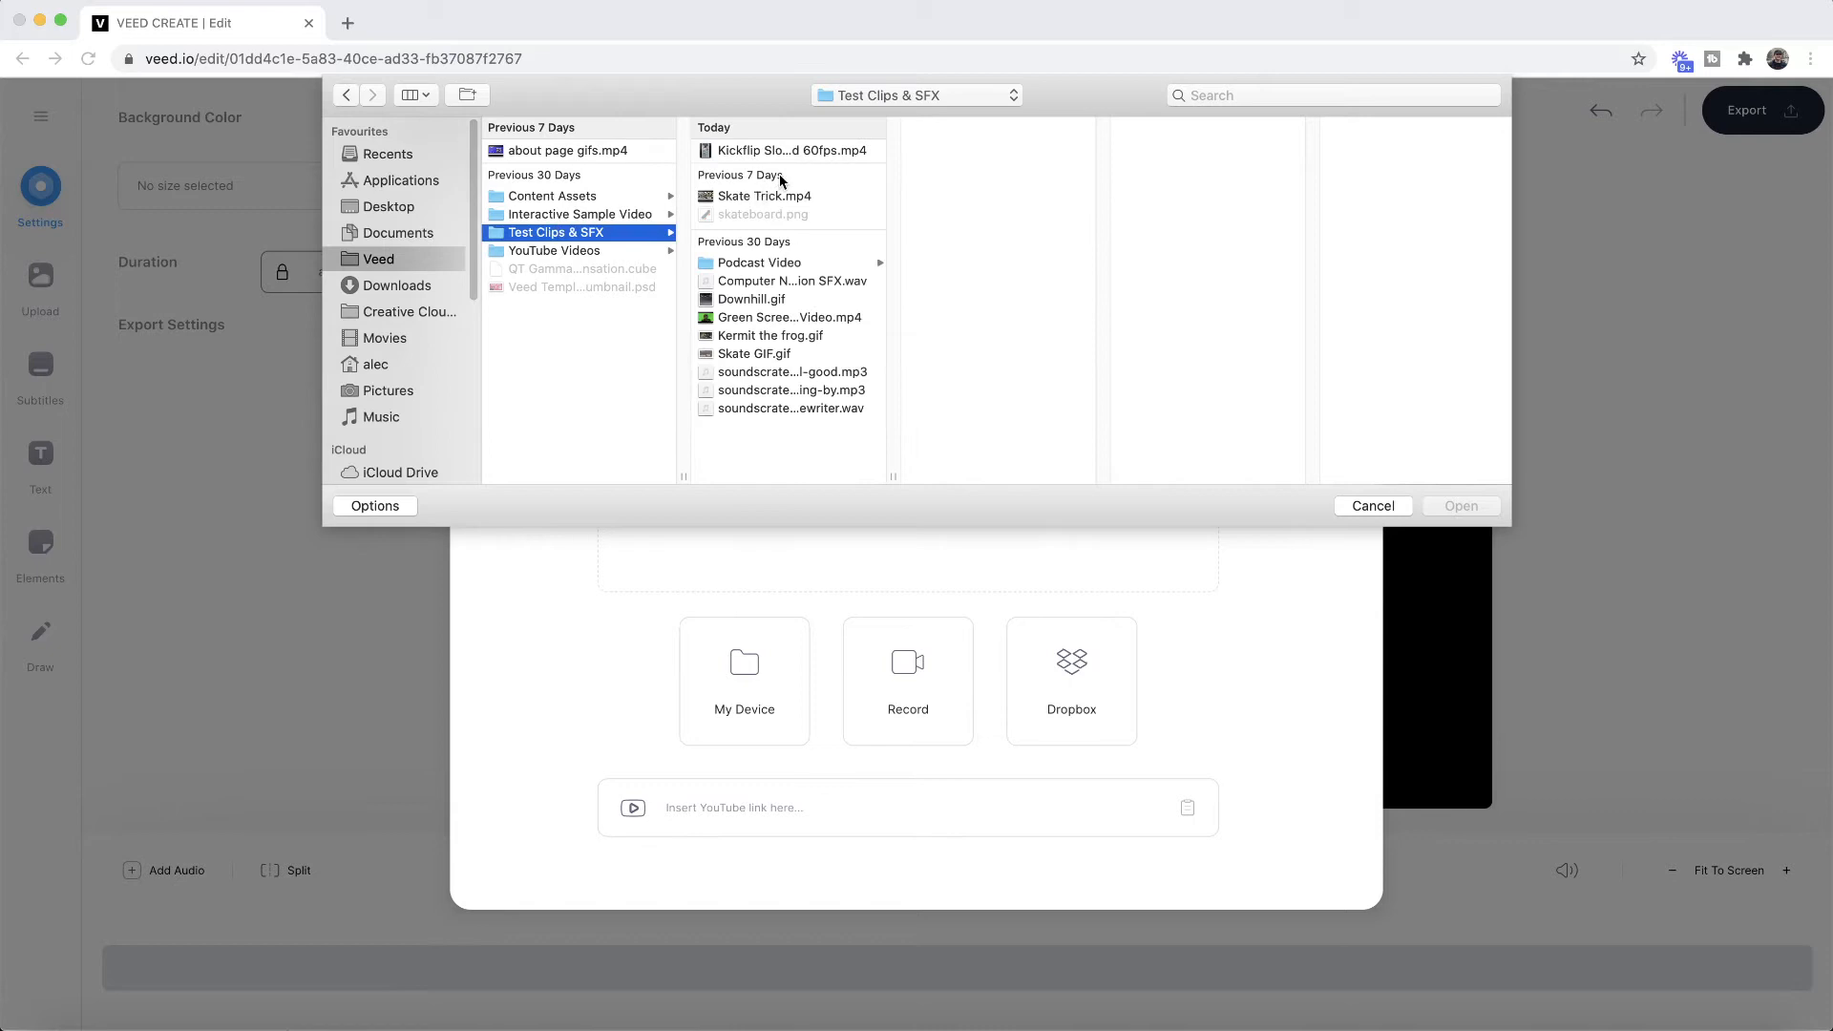
left_click(755, 353)
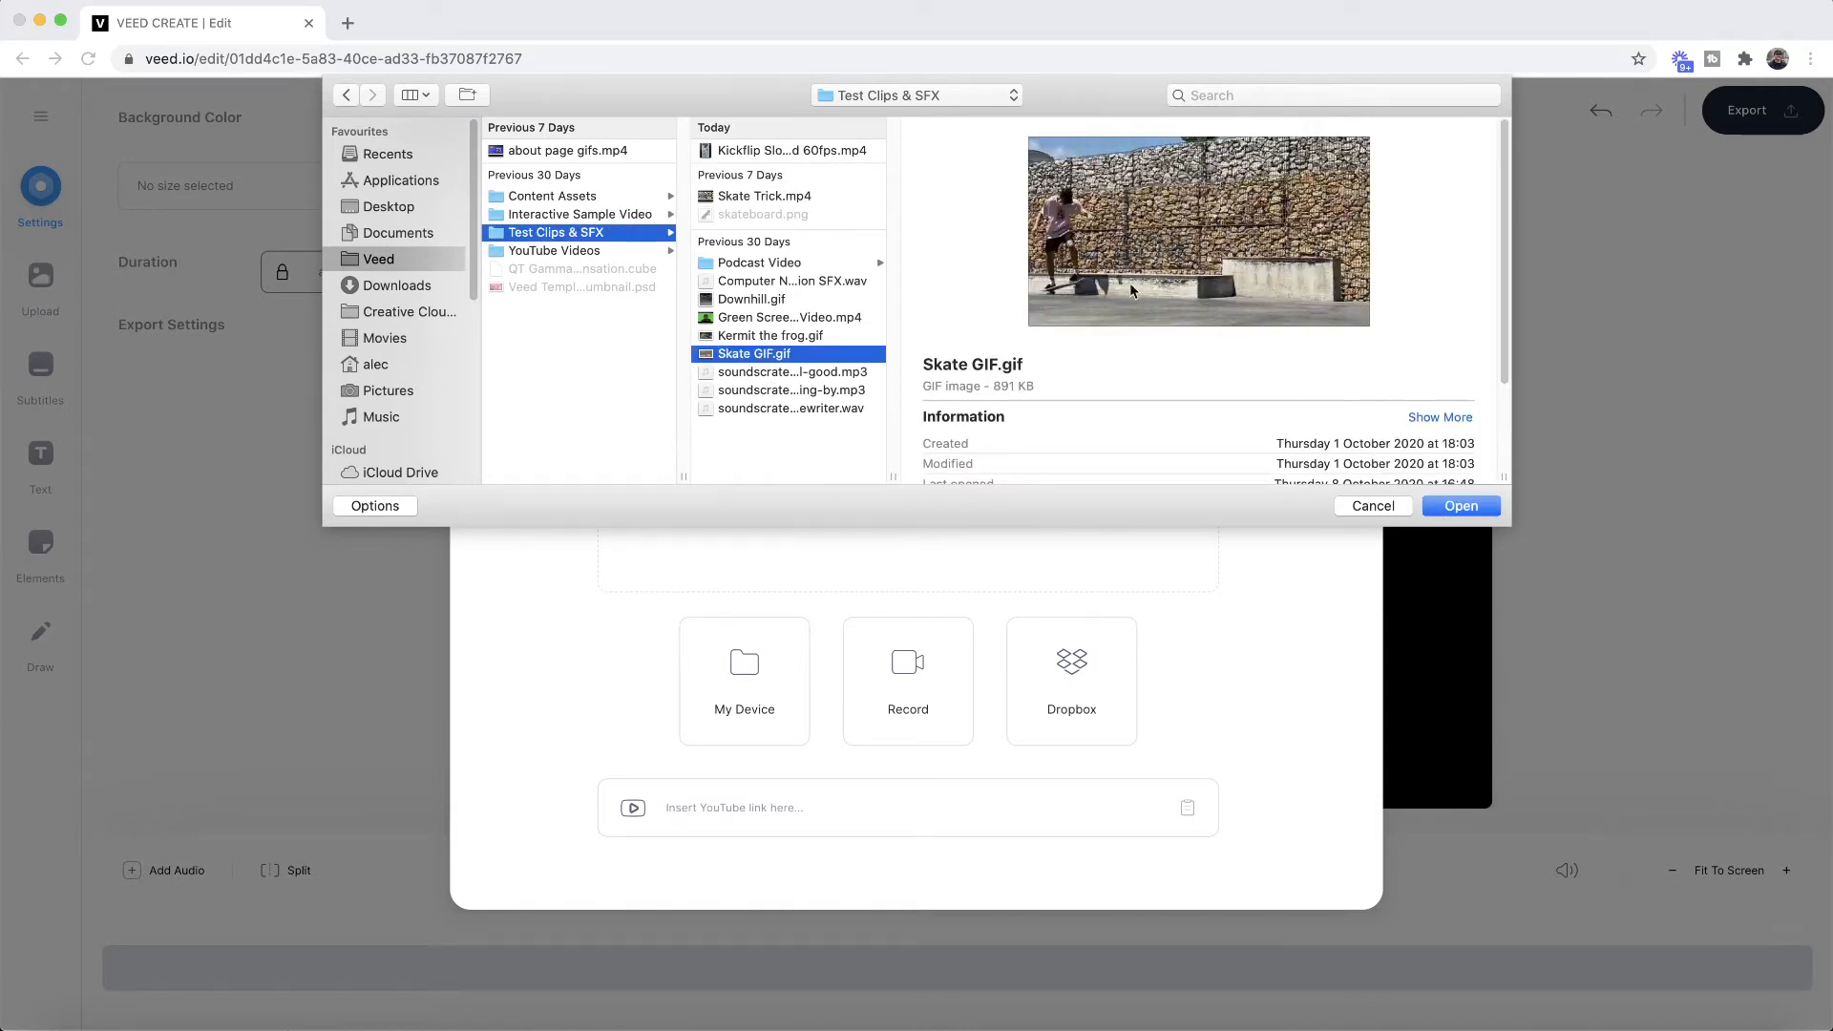
left_click(1373, 506)
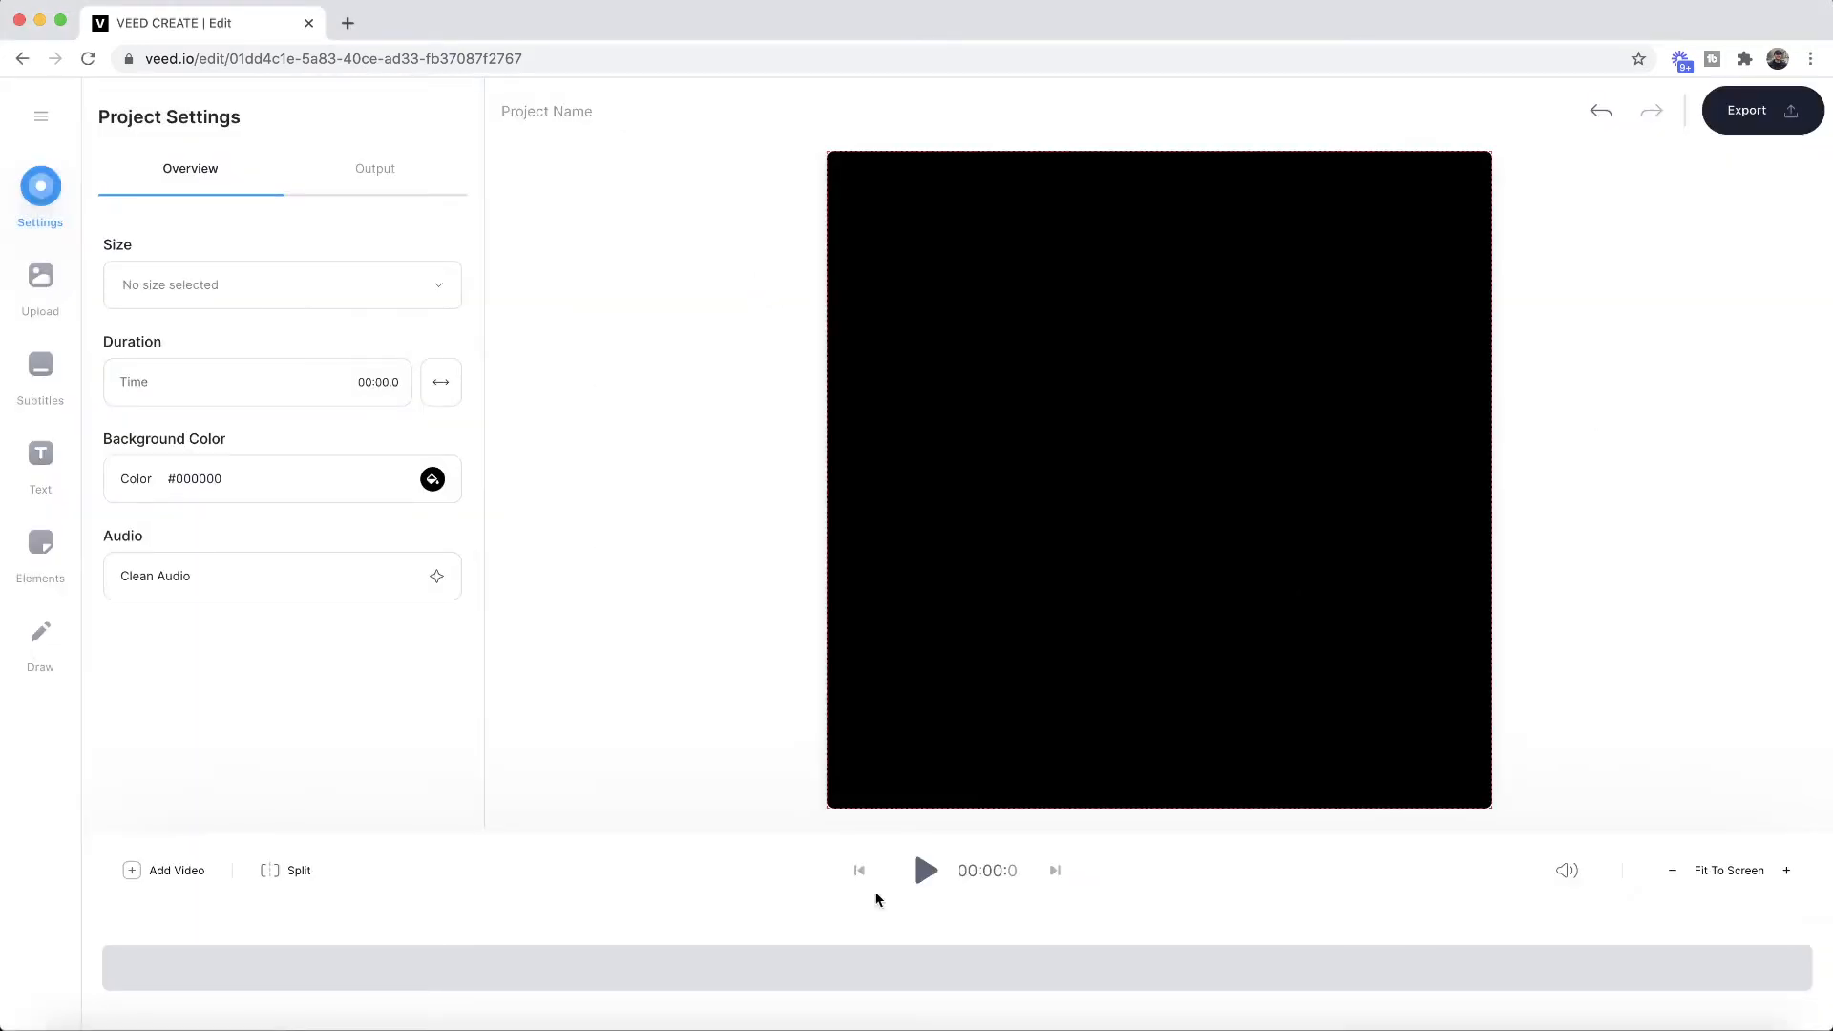
- Play the two-second skate clip through once, then pause it
left_click(926, 870)
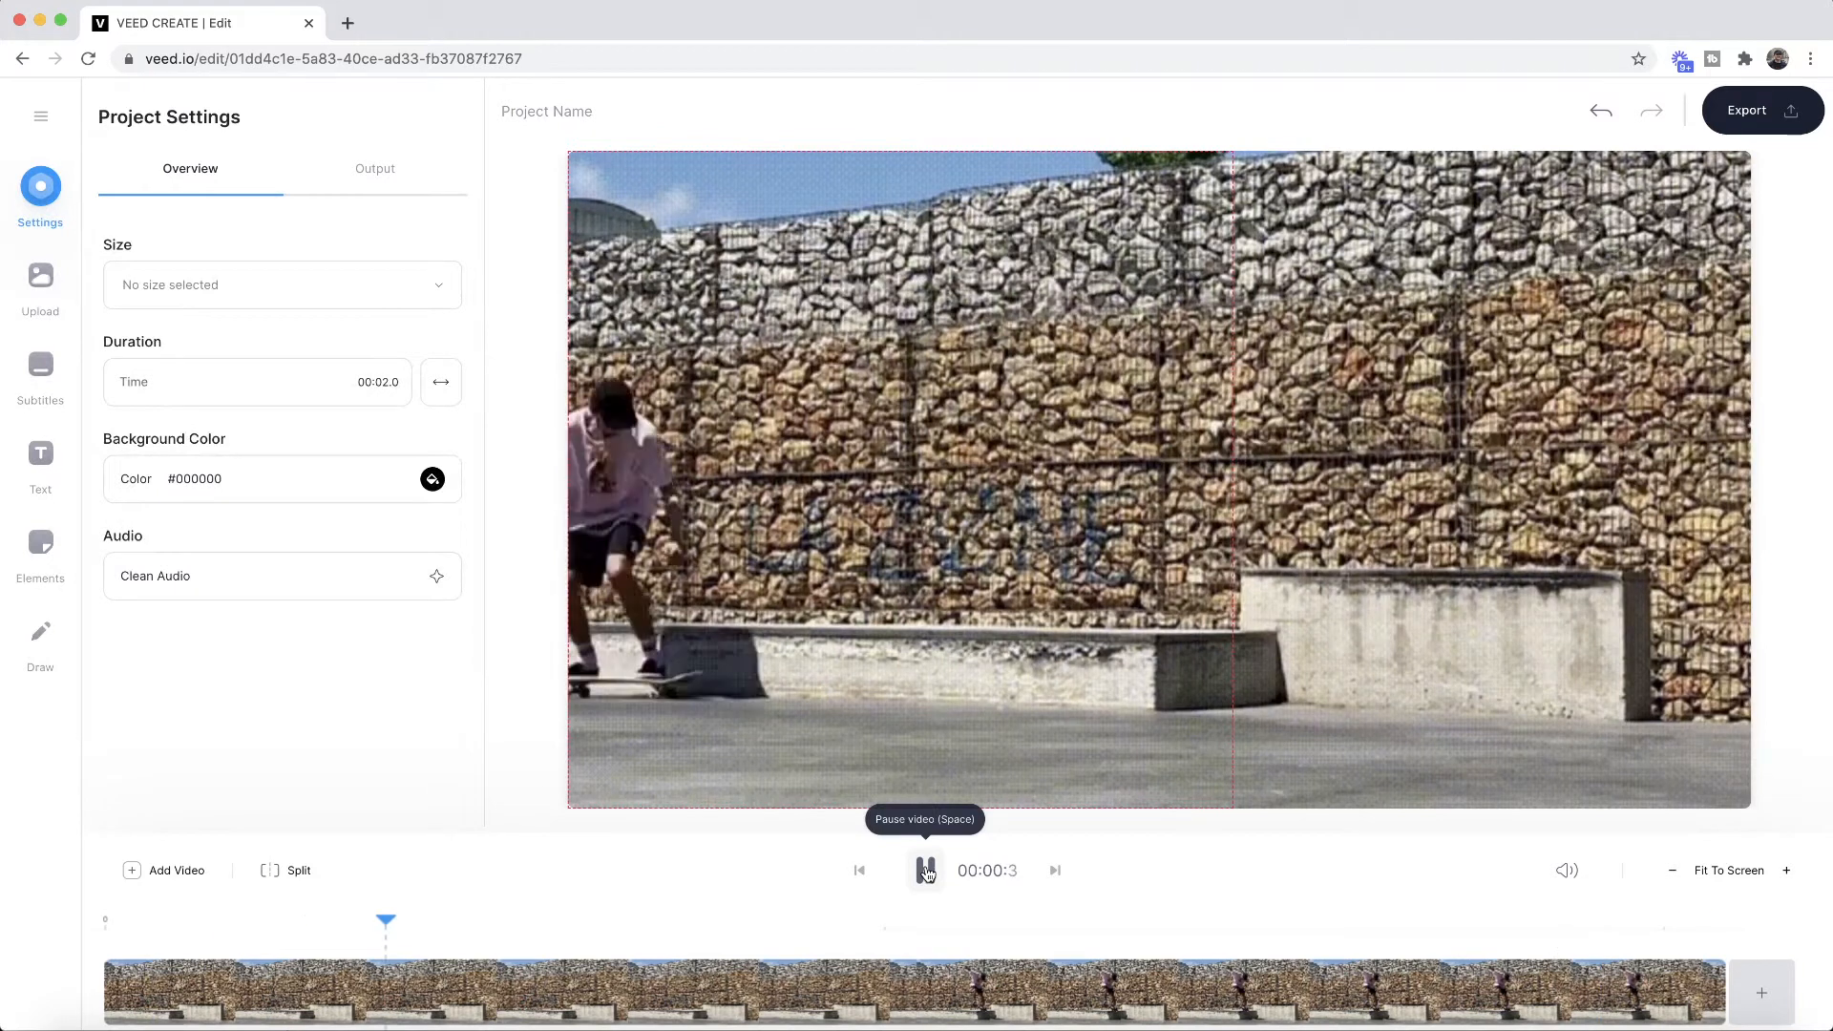
left_click(923, 870)
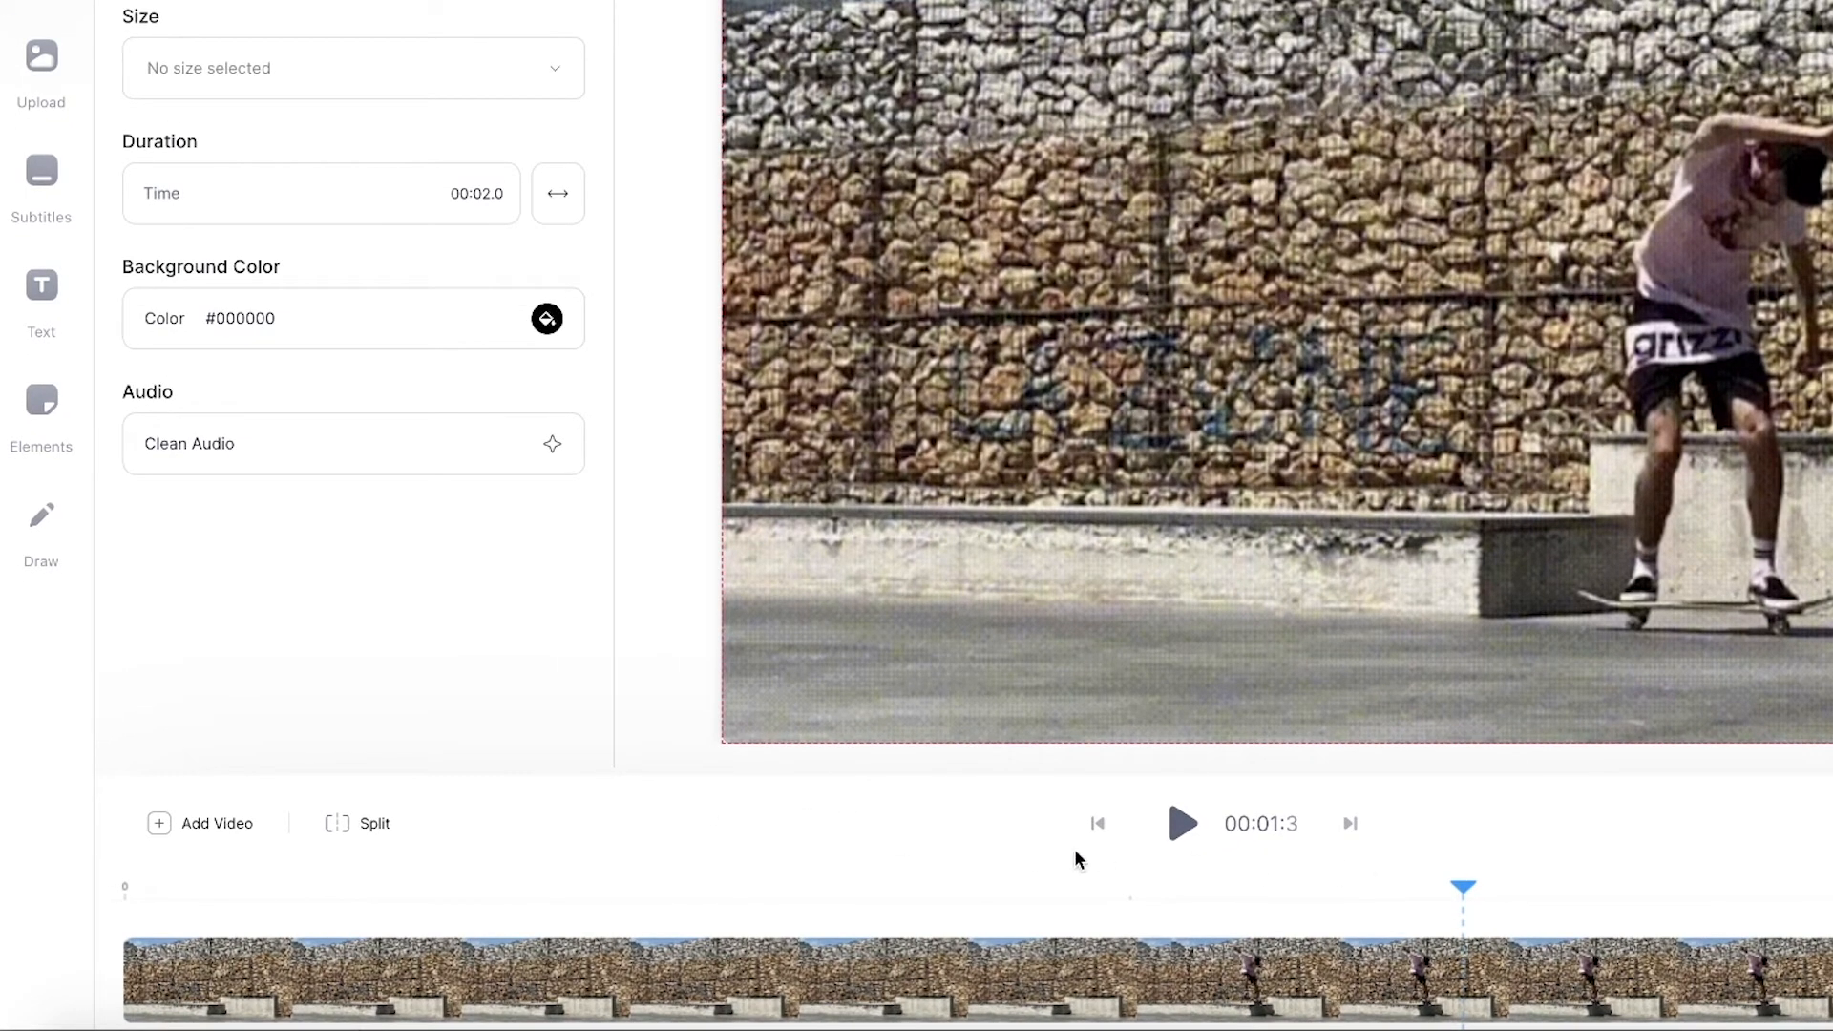
- Split off the clip's ending after the grind, leaving about 1.3 seconds
left_click(360, 823)
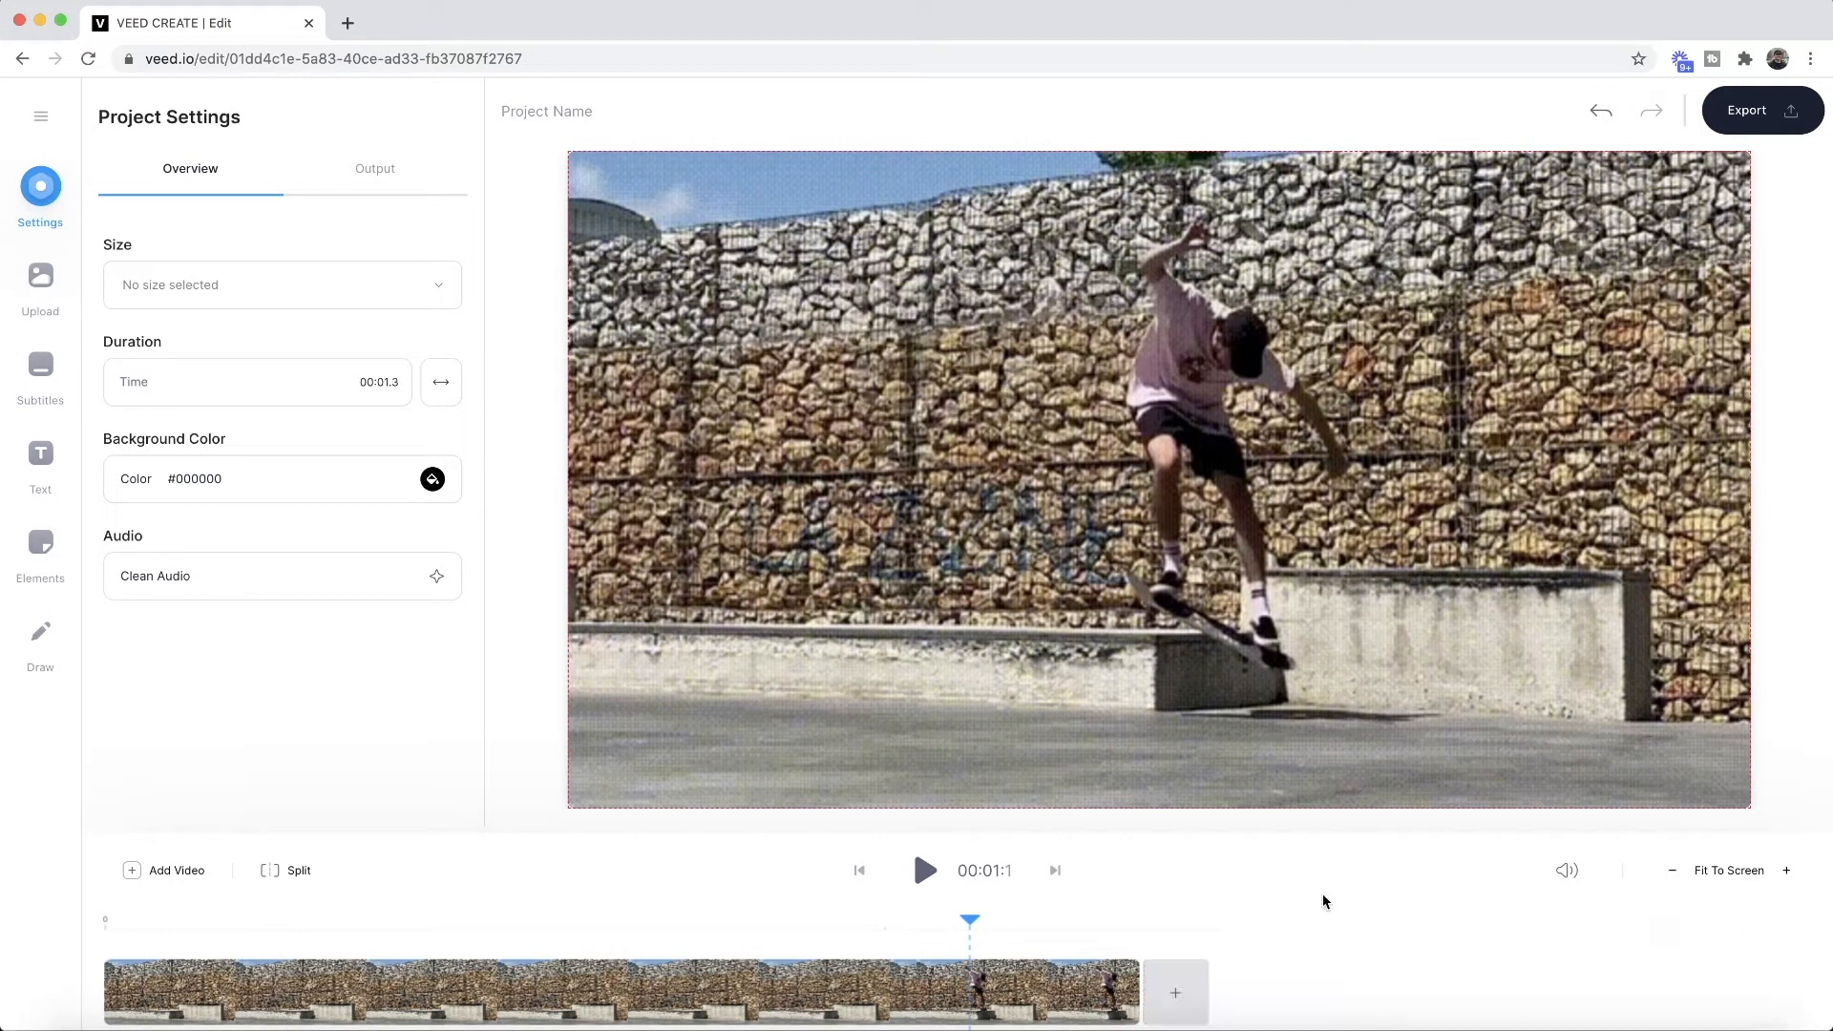
- Preview the shortened clip and set the playhead to about 00:00.6, before the ledge
left_click(923, 870)
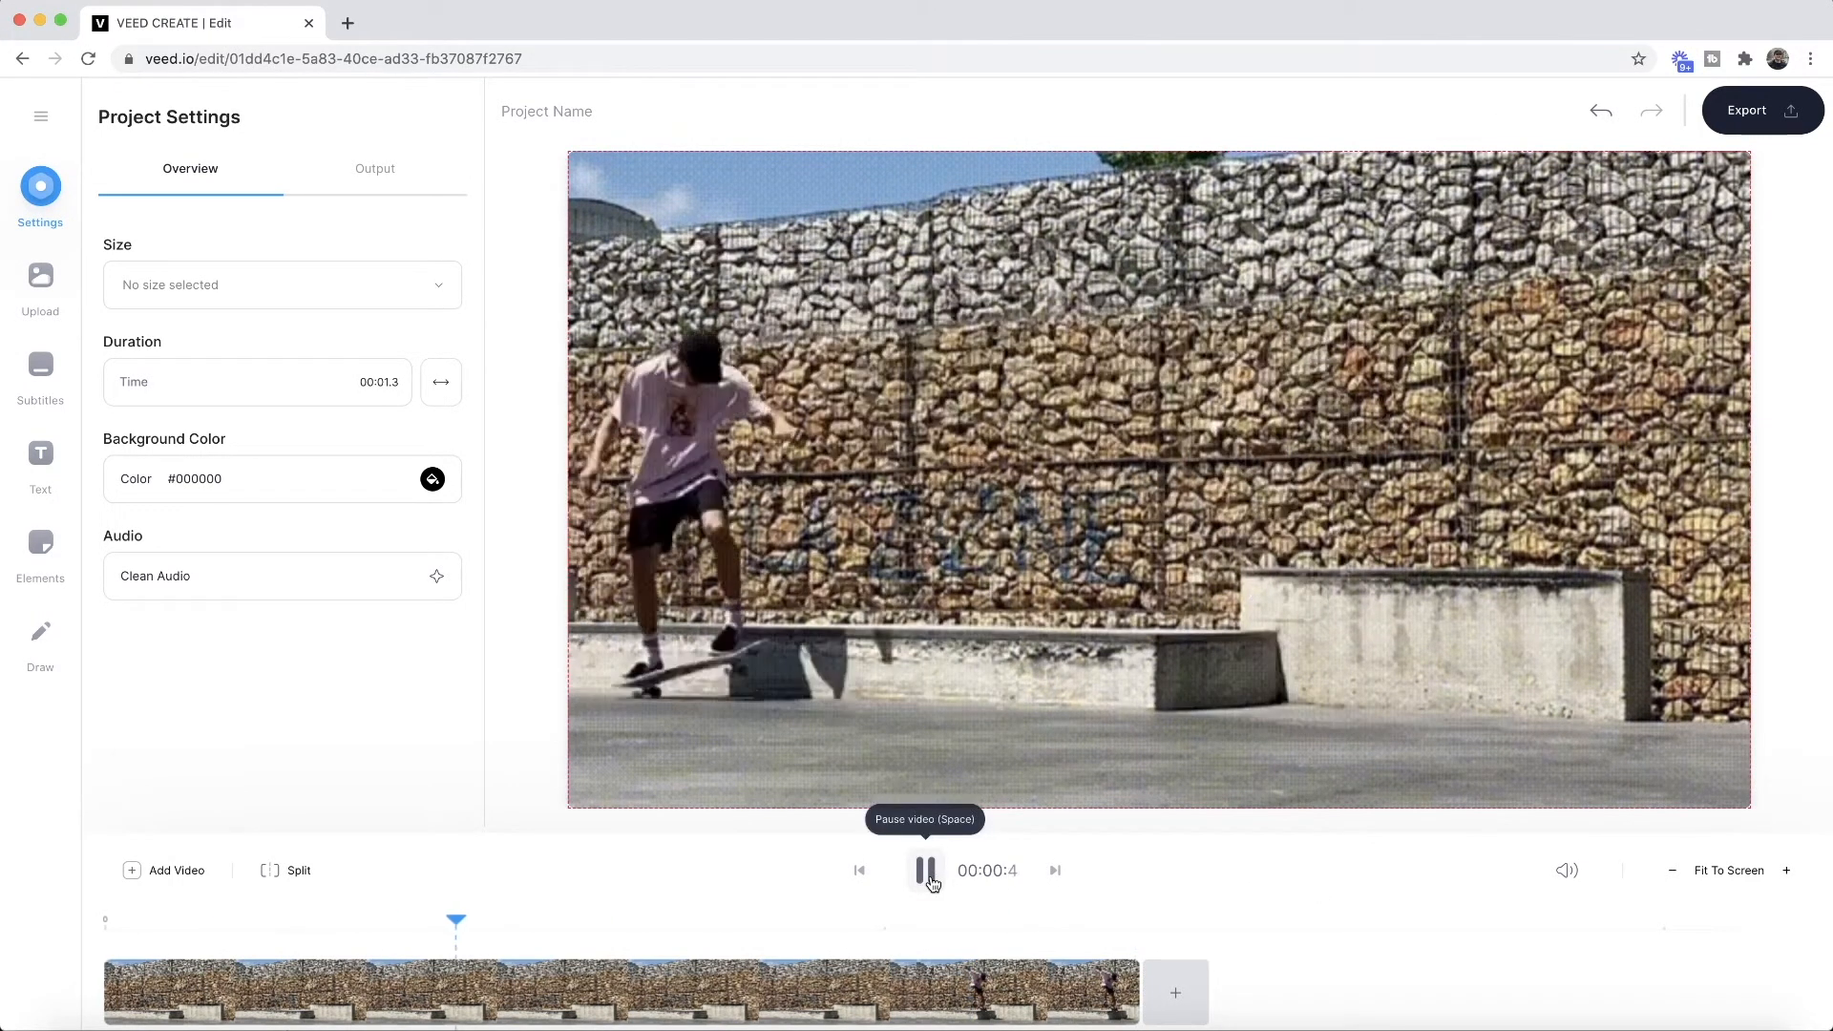
left_click(924, 870)
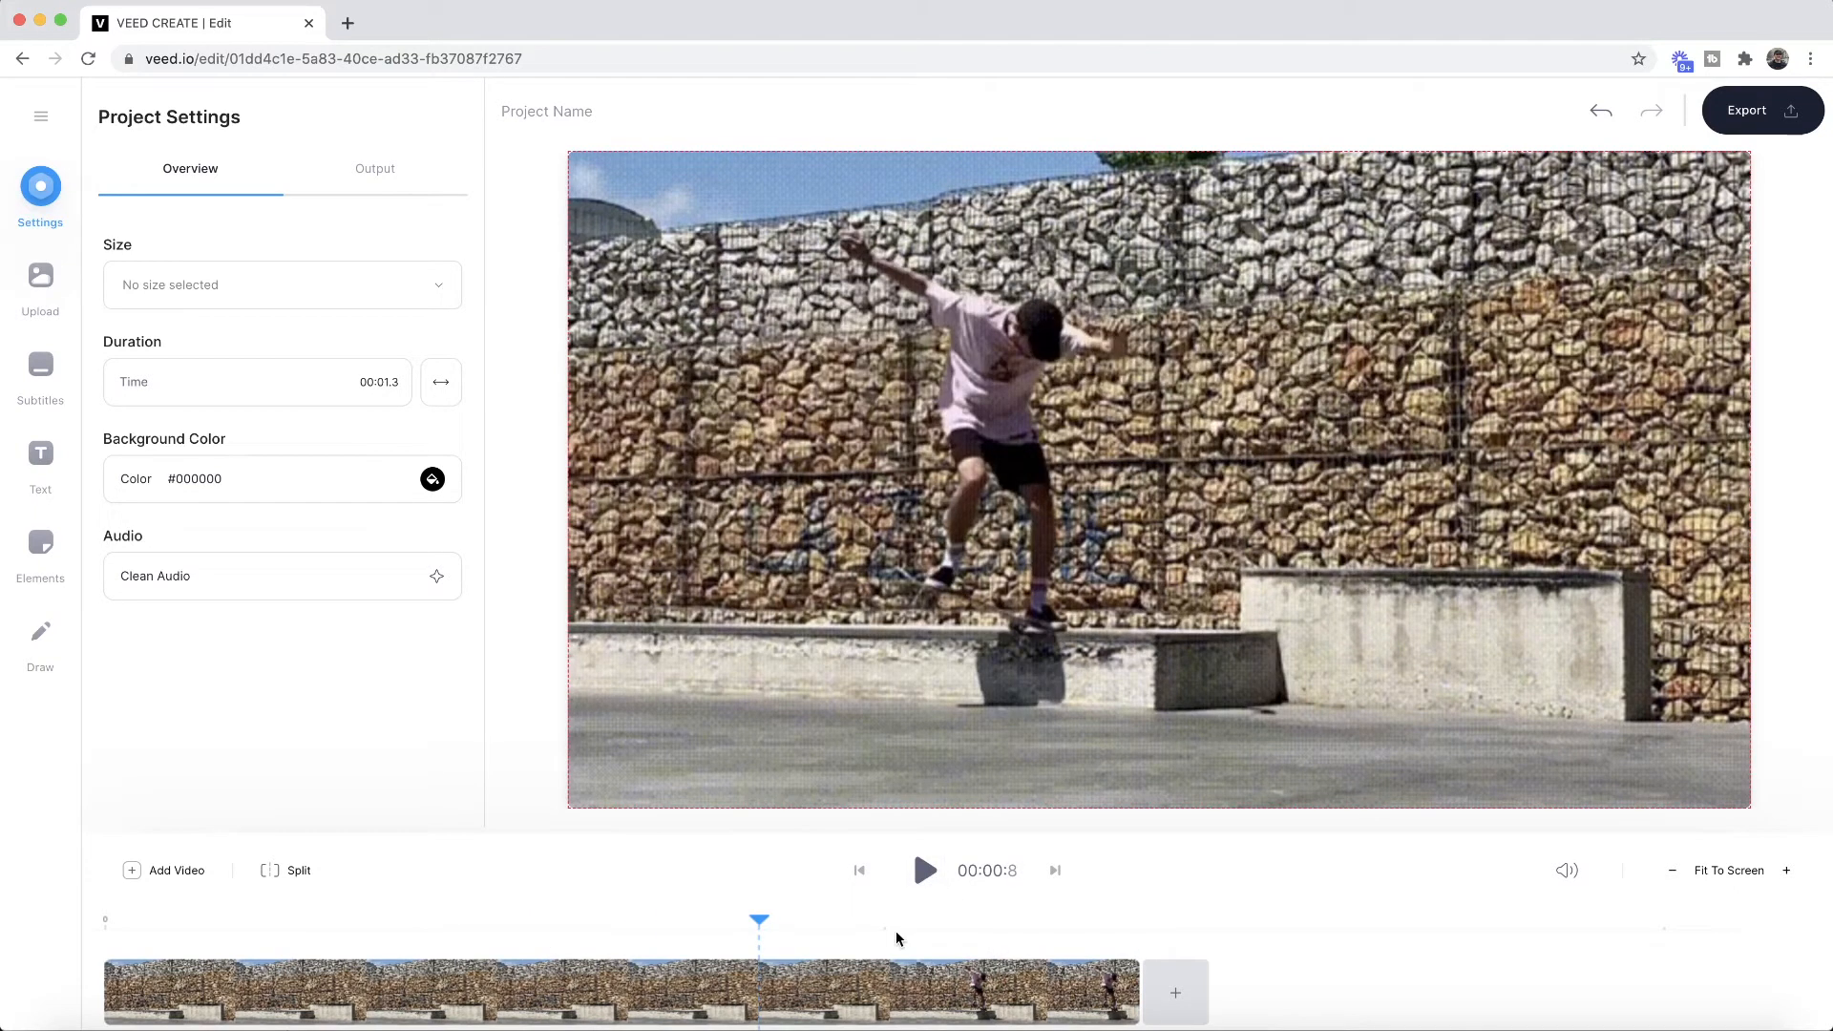
mouse_move(703, 931)
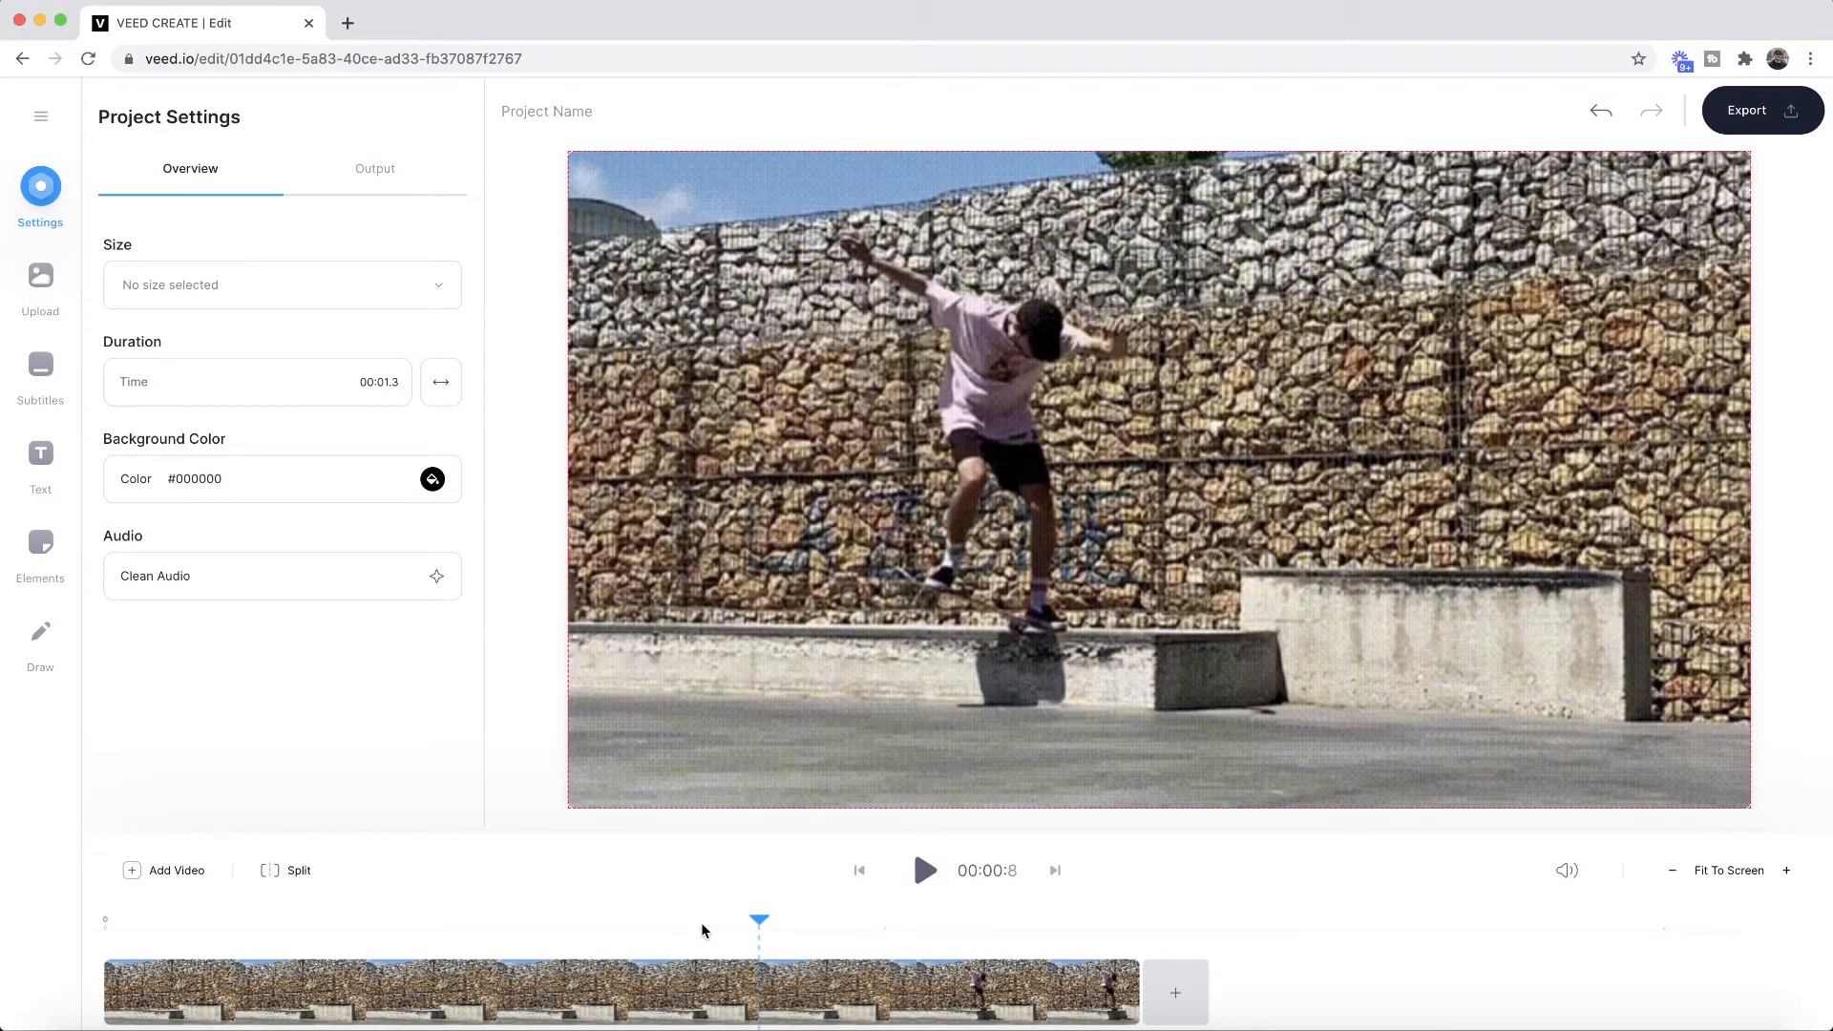
left_click_drag(760, 922, 610, 923)
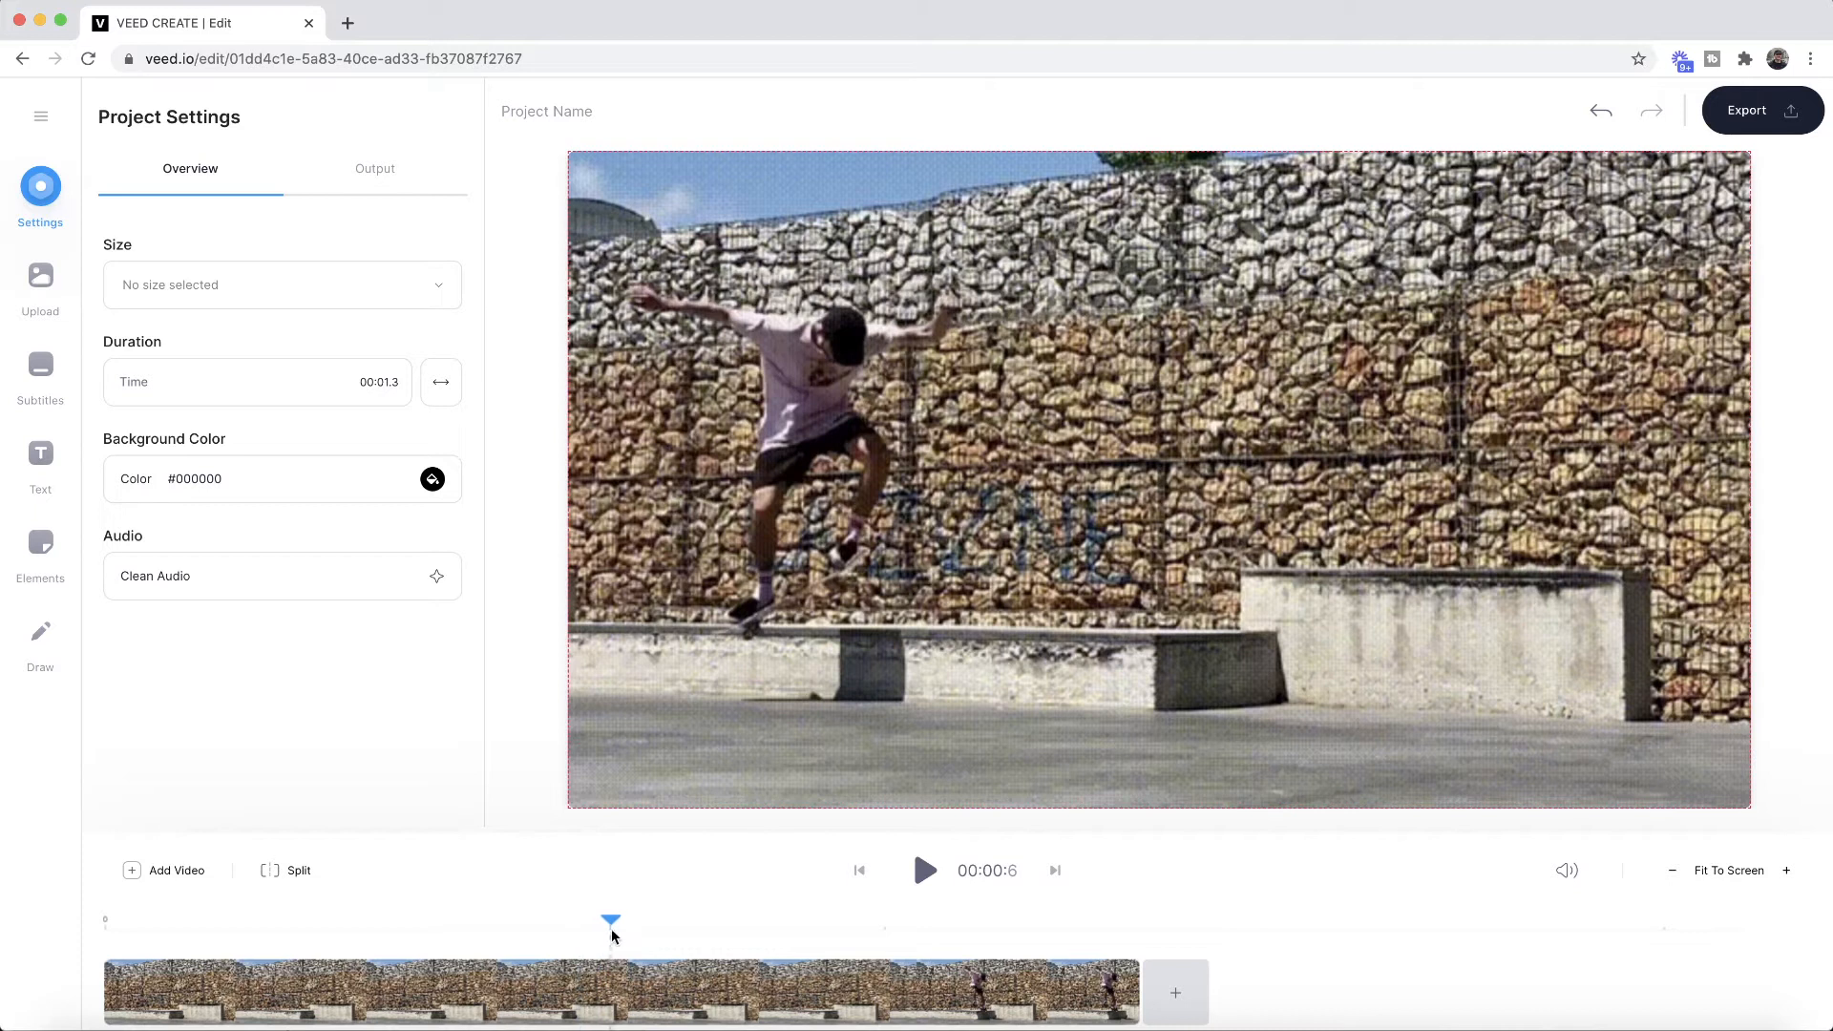
left_click_drag(611, 922, 702, 922)
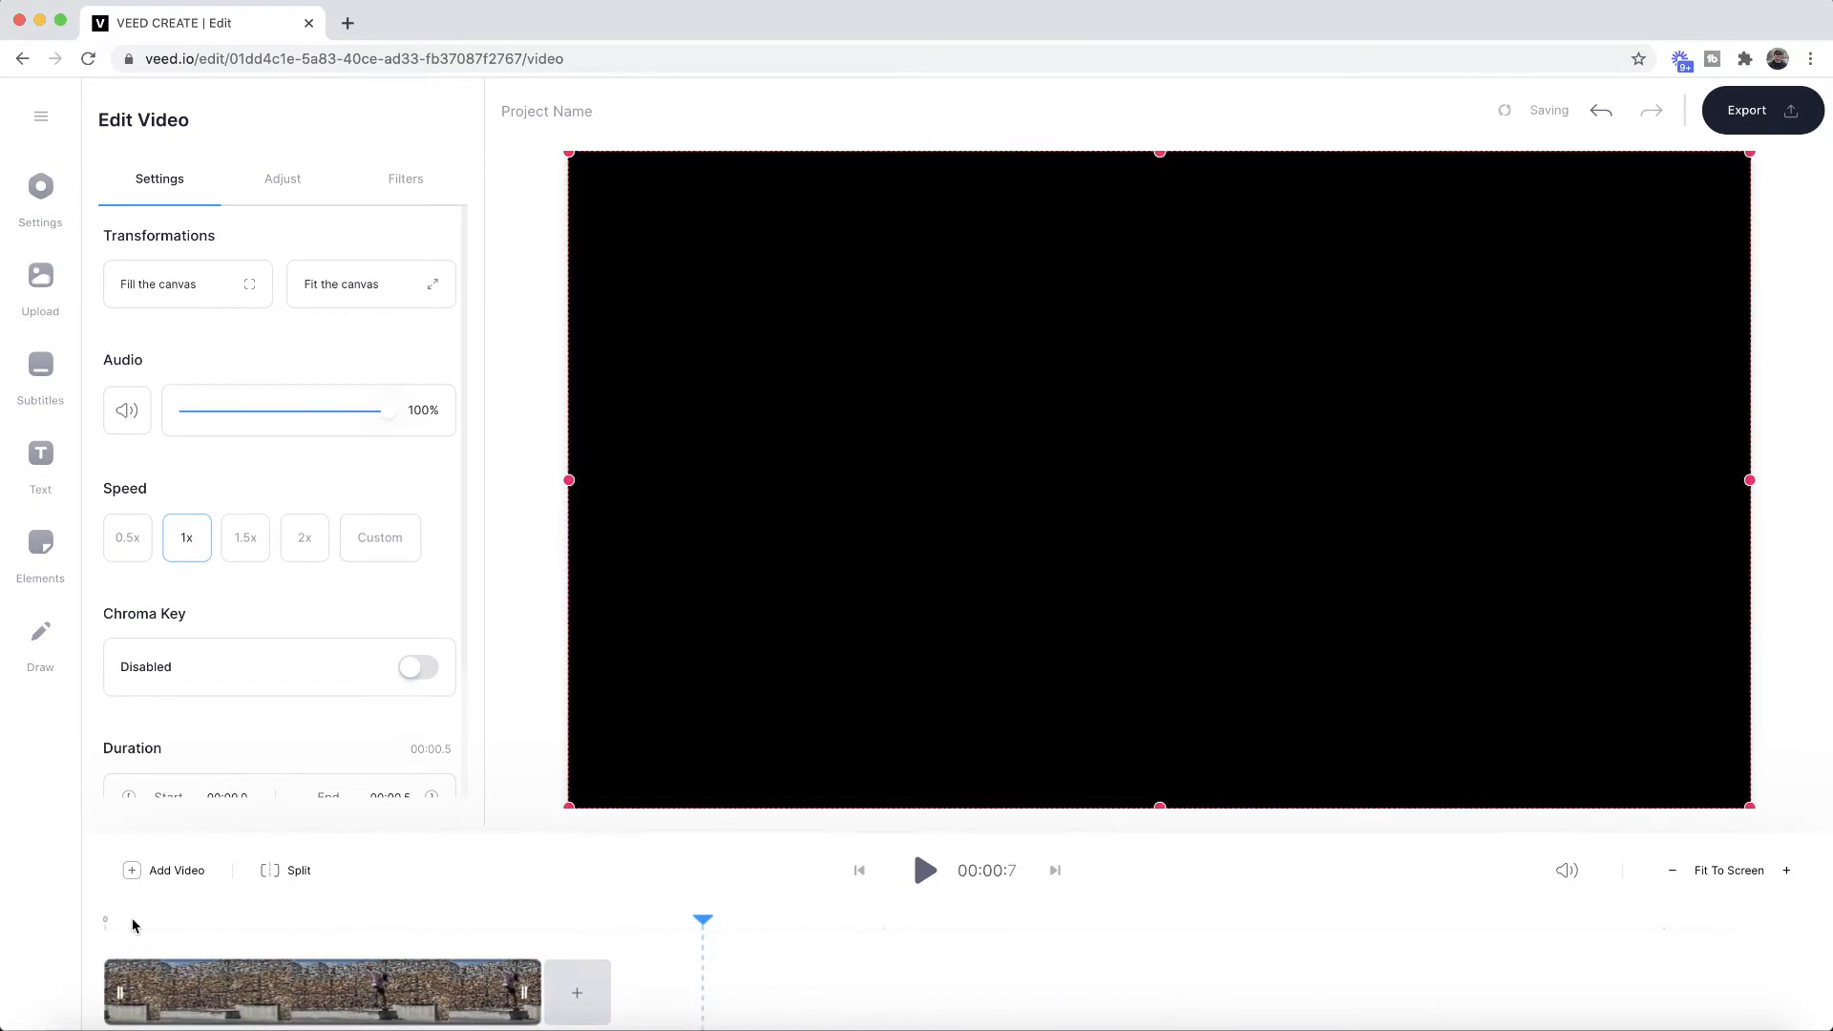
- Trim the clip to the 0.3-second grind, preview it, export, and download as GIF
left_click(347, 921)
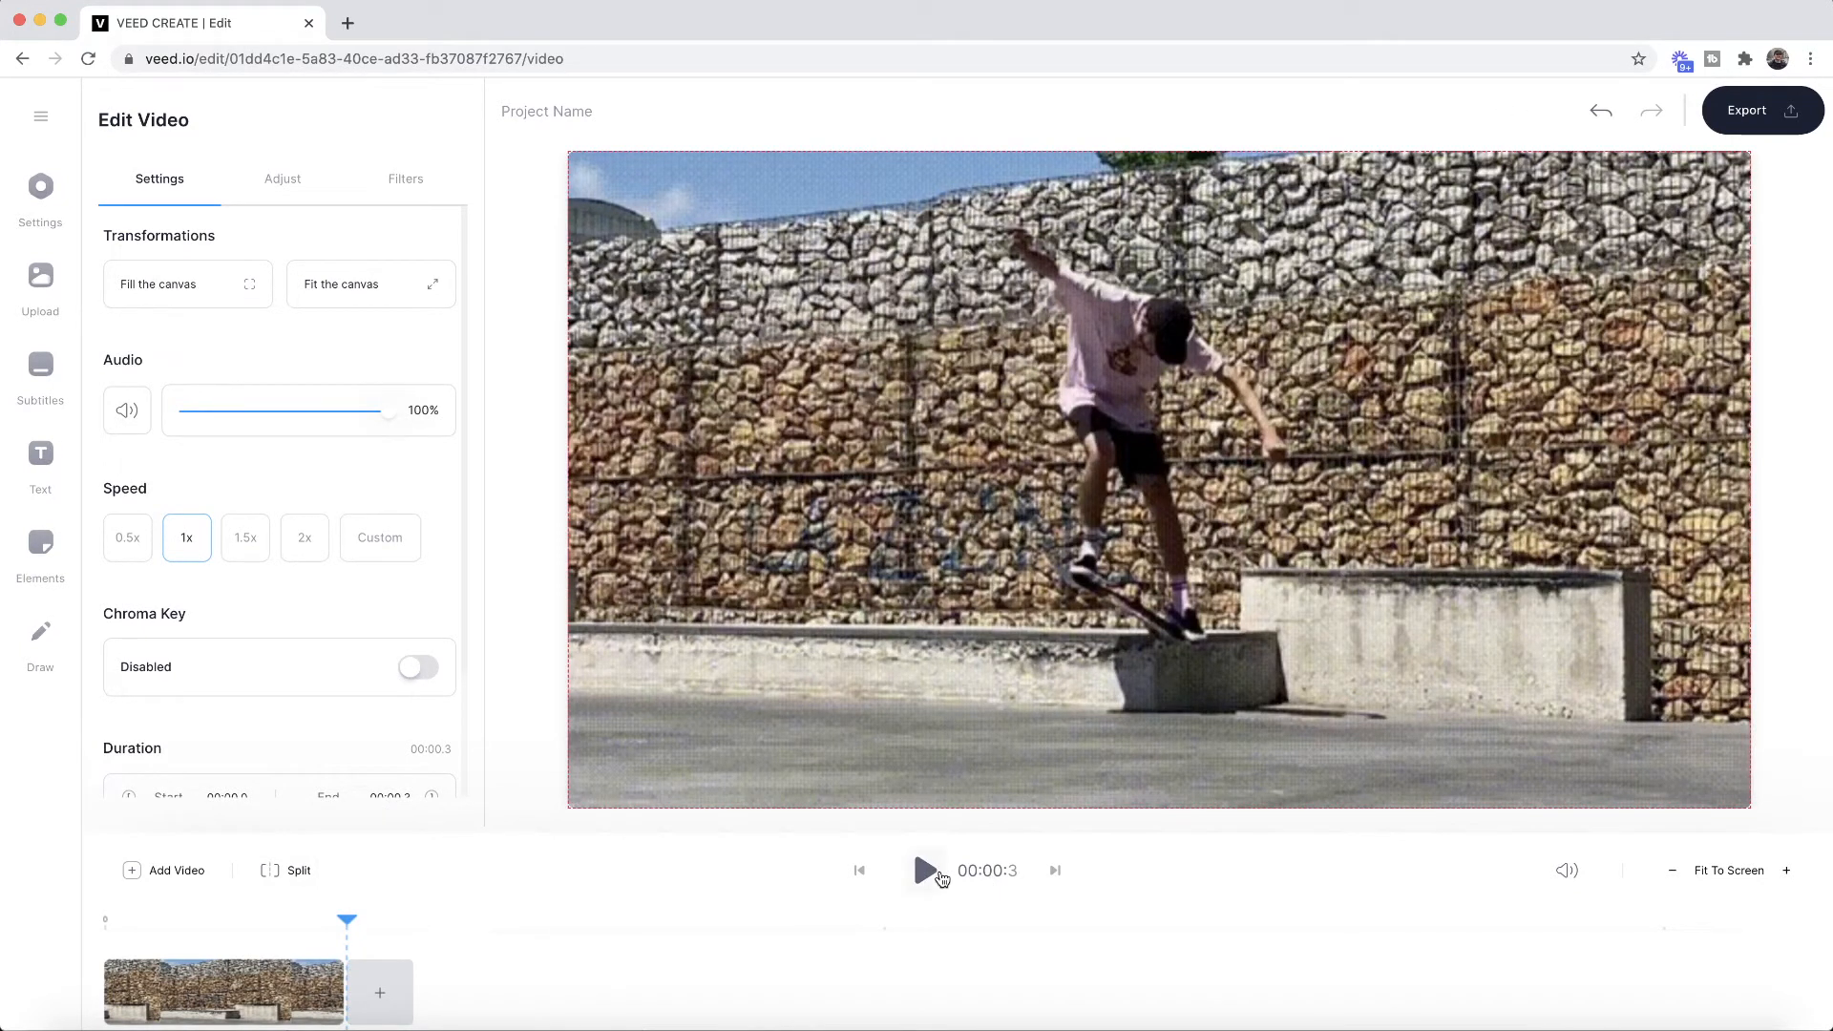
left_click(925, 870)
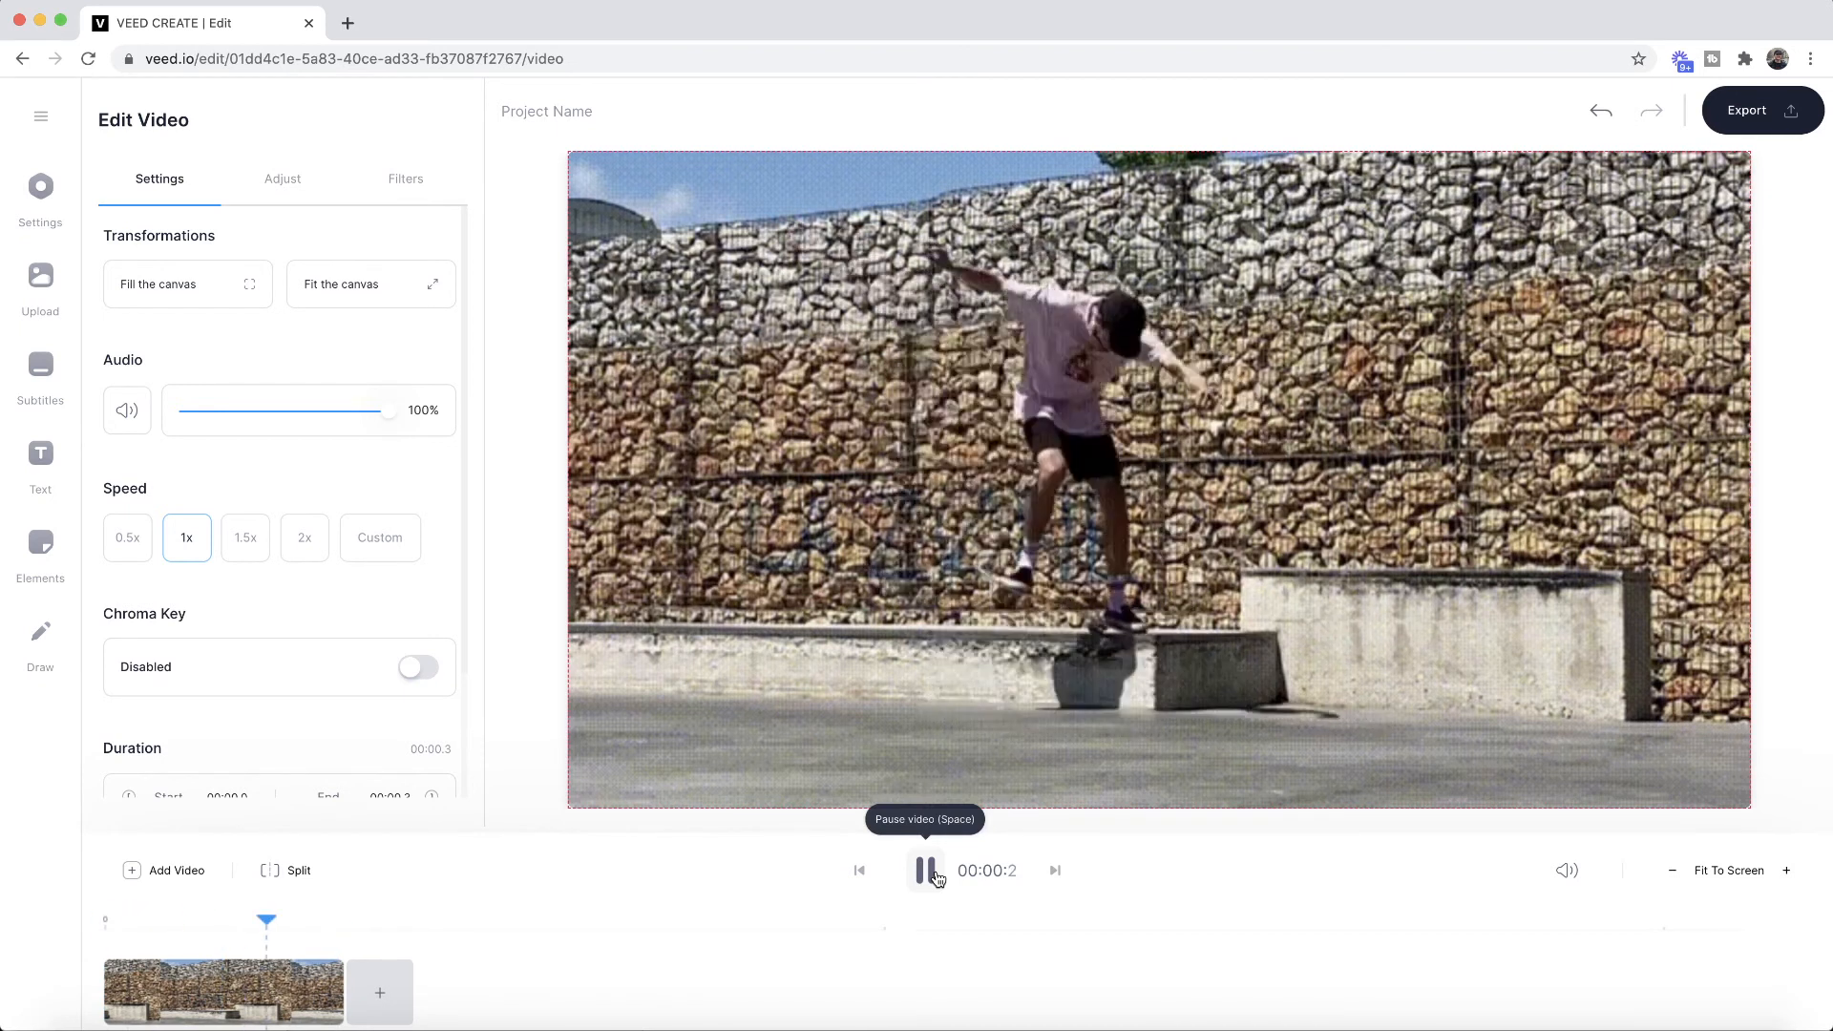
left_click(923, 870)
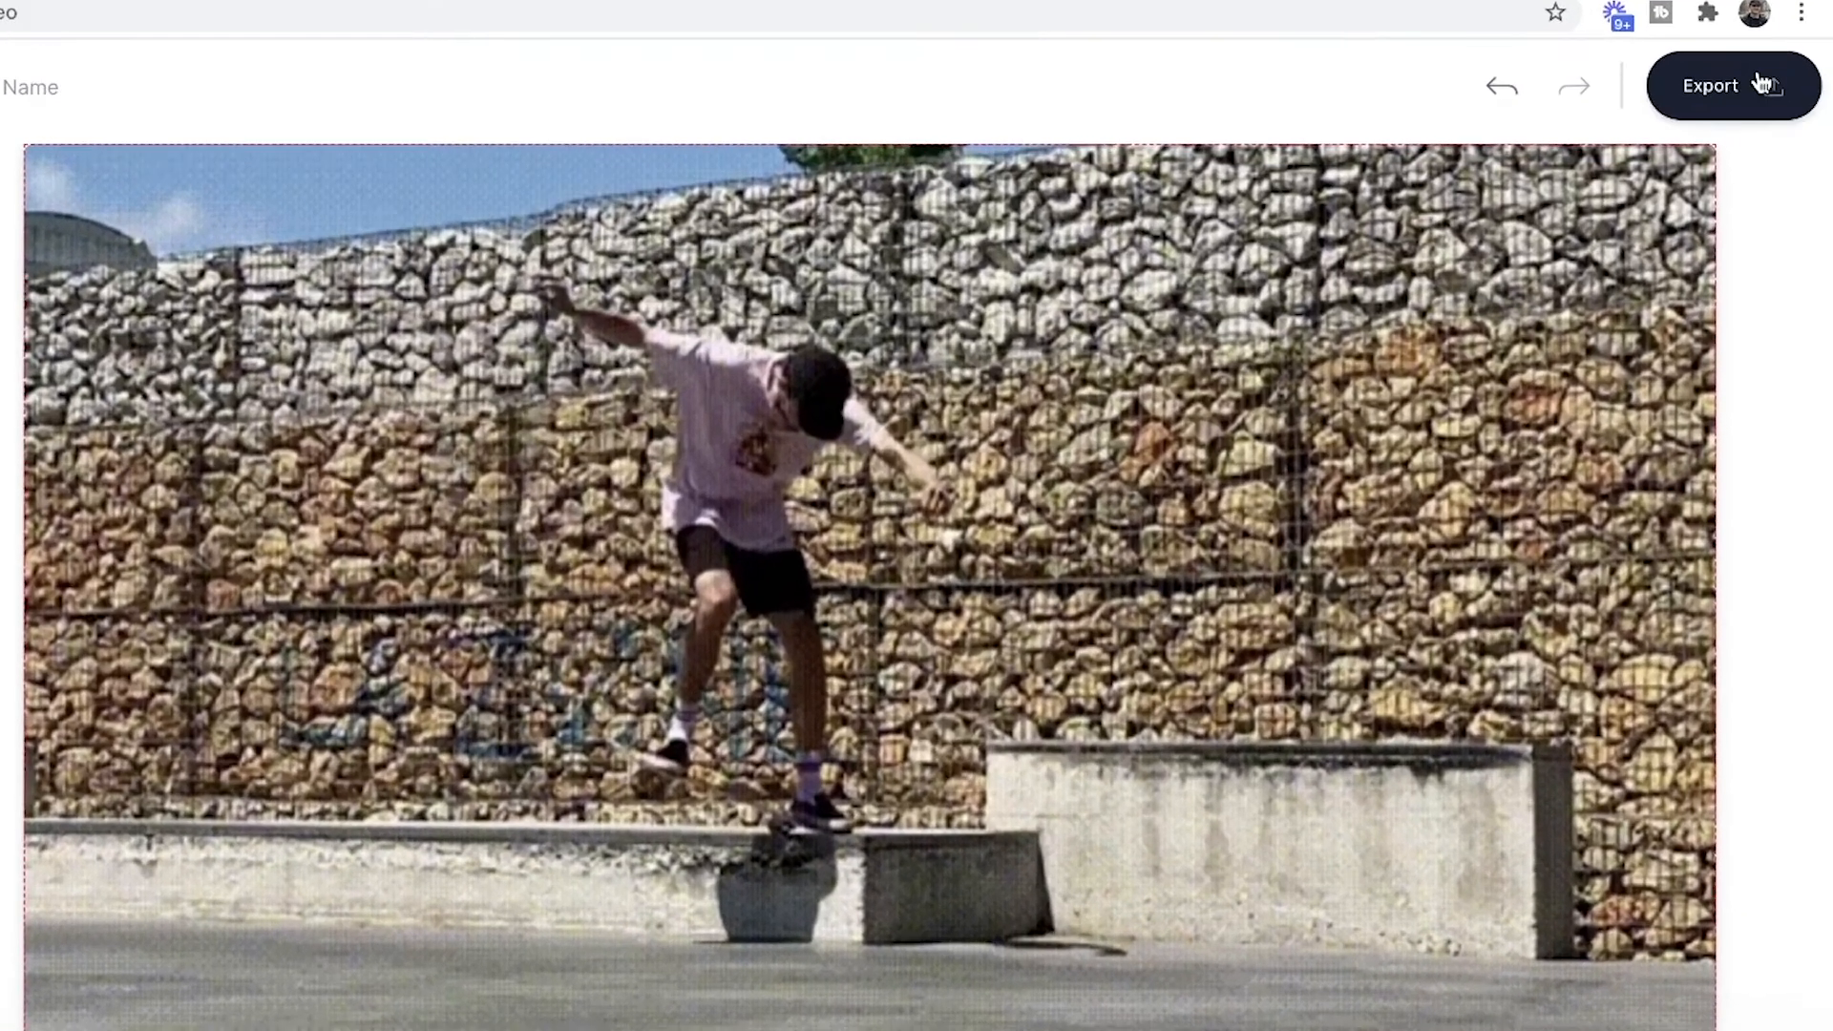
left_click(1711, 85)
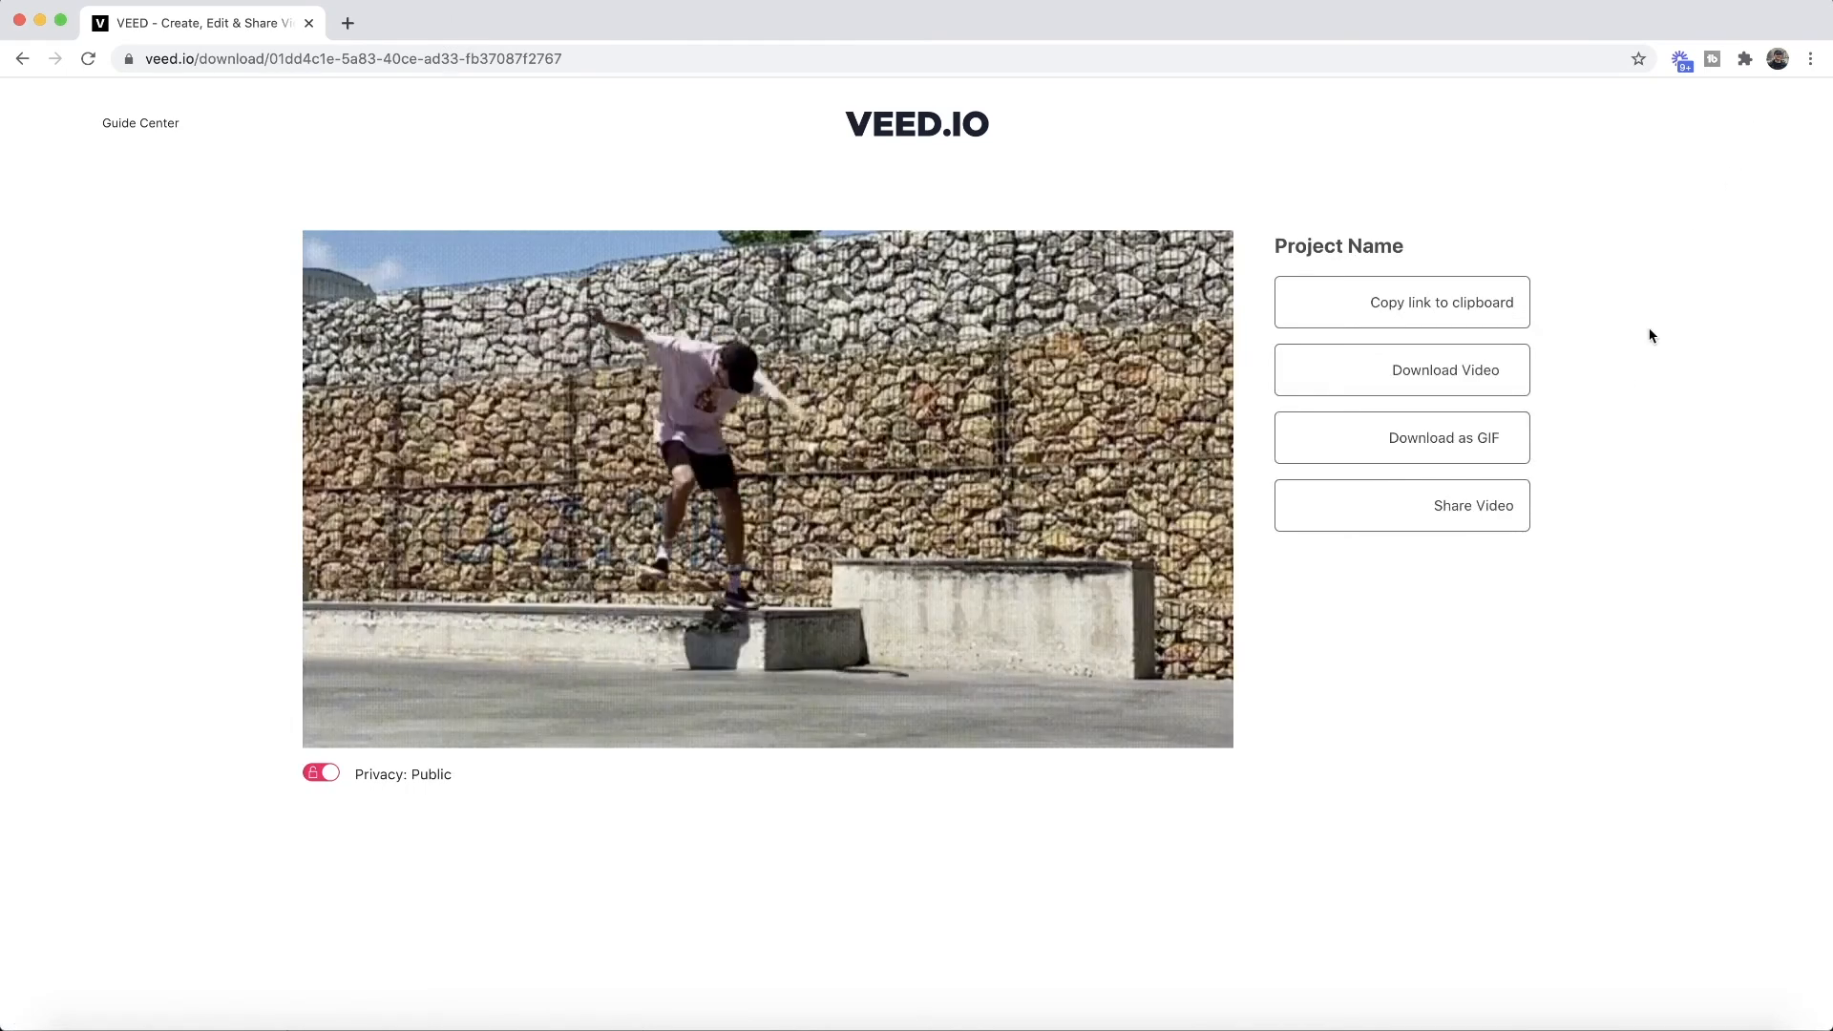
left_click(1402, 438)
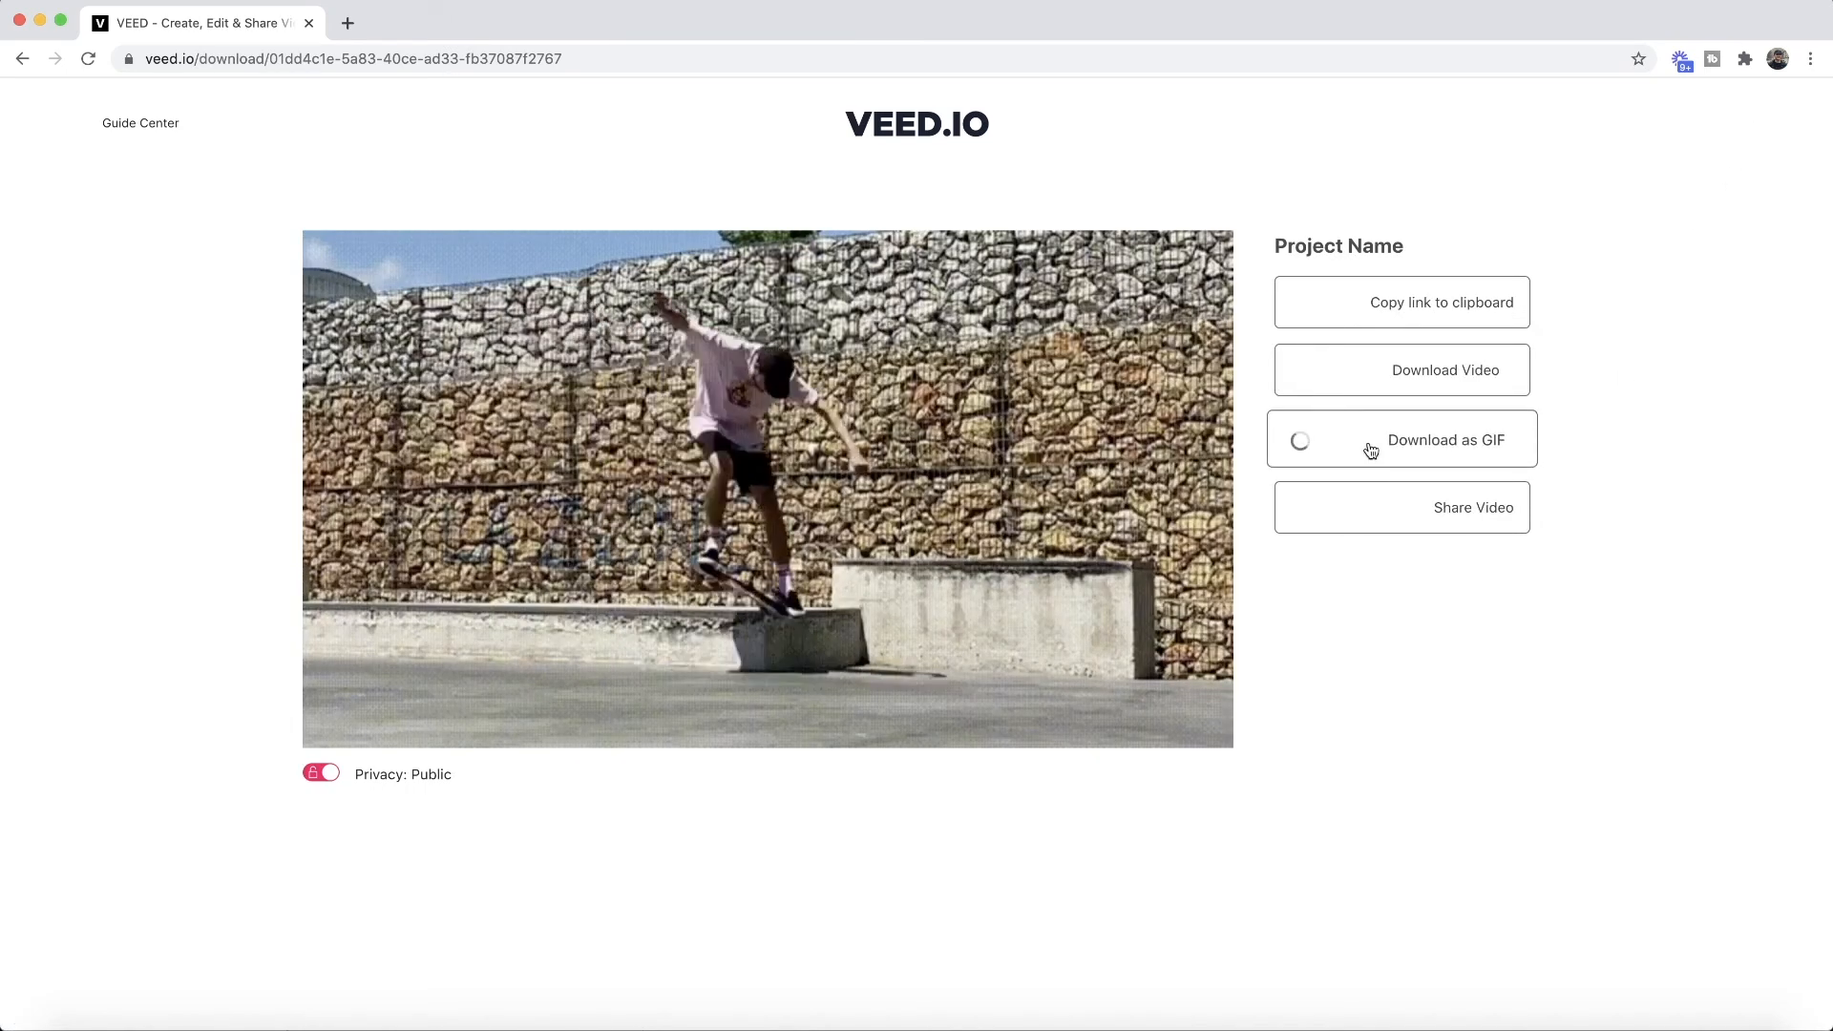